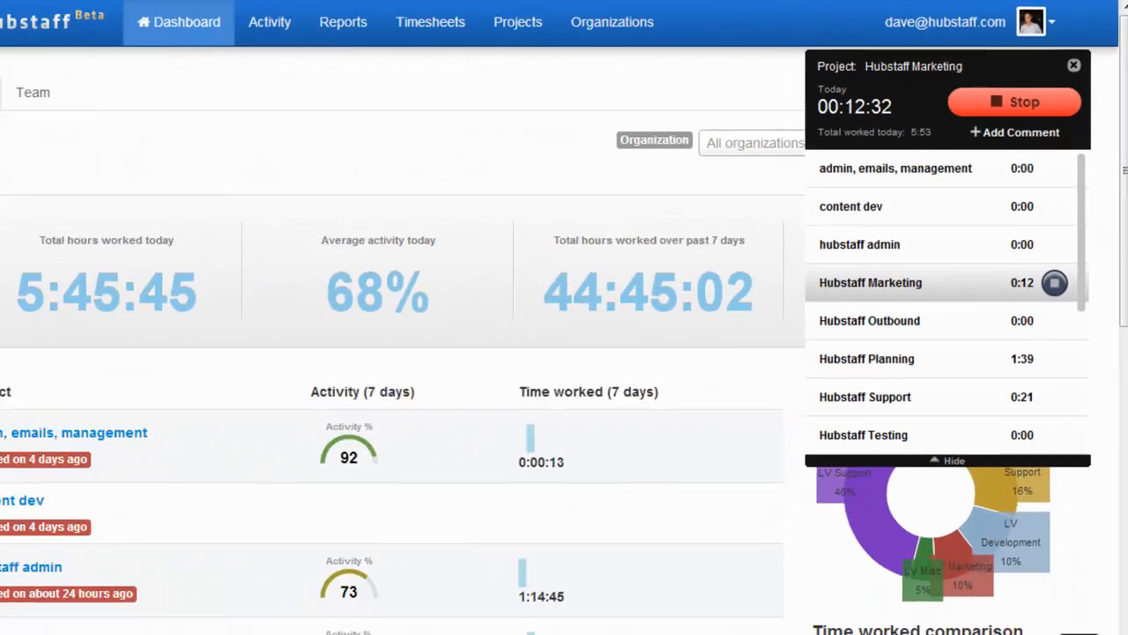
# View the day's activity screenshots grouped by hour in ten-minute thumbnails.
pyautogui.click(268, 21)
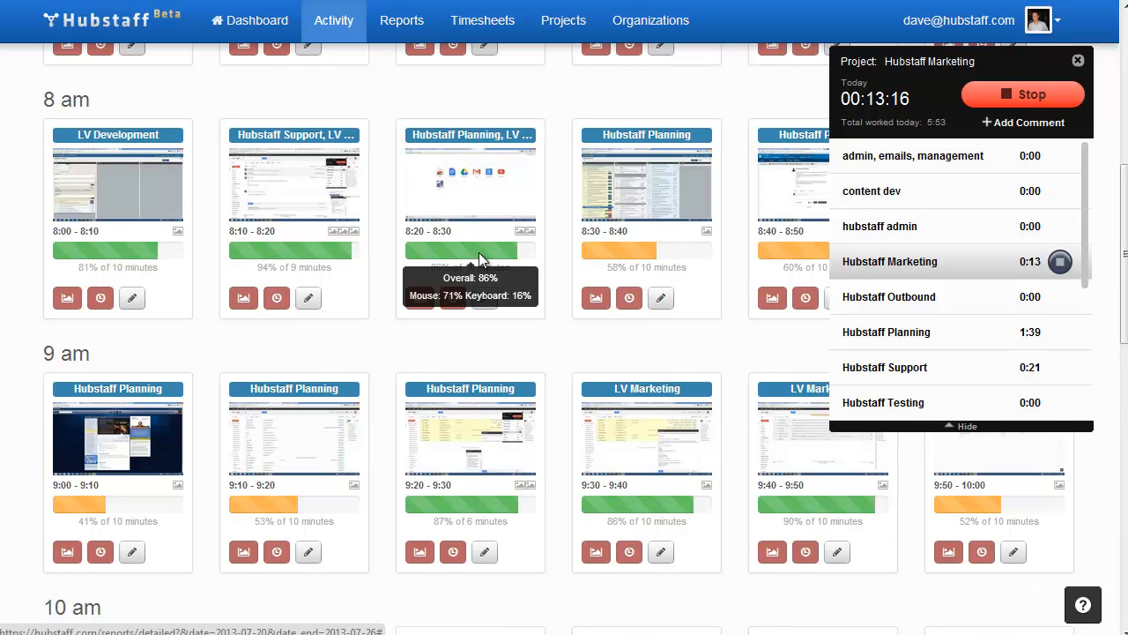
# View the detailed team report for Jul 20–26 2013 with per-project hours.
pyautogui.click(250, 21)
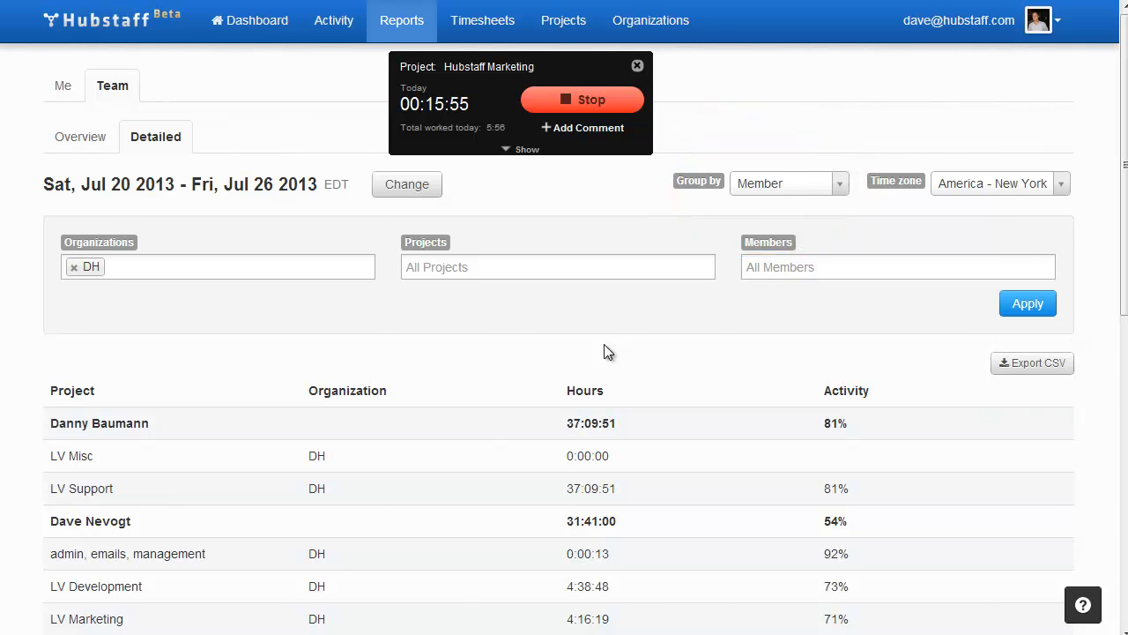
# Review team payments under Timesheets, then return to the team dashboard.
pyautogui.click(483, 22)
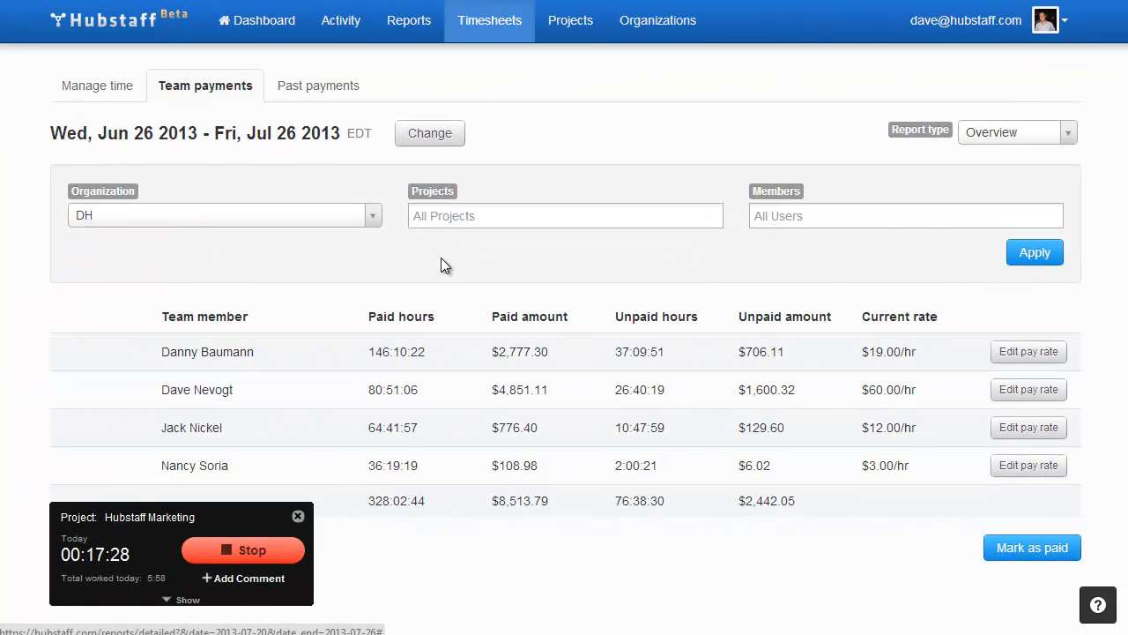
pyautogui.click(256, 21)
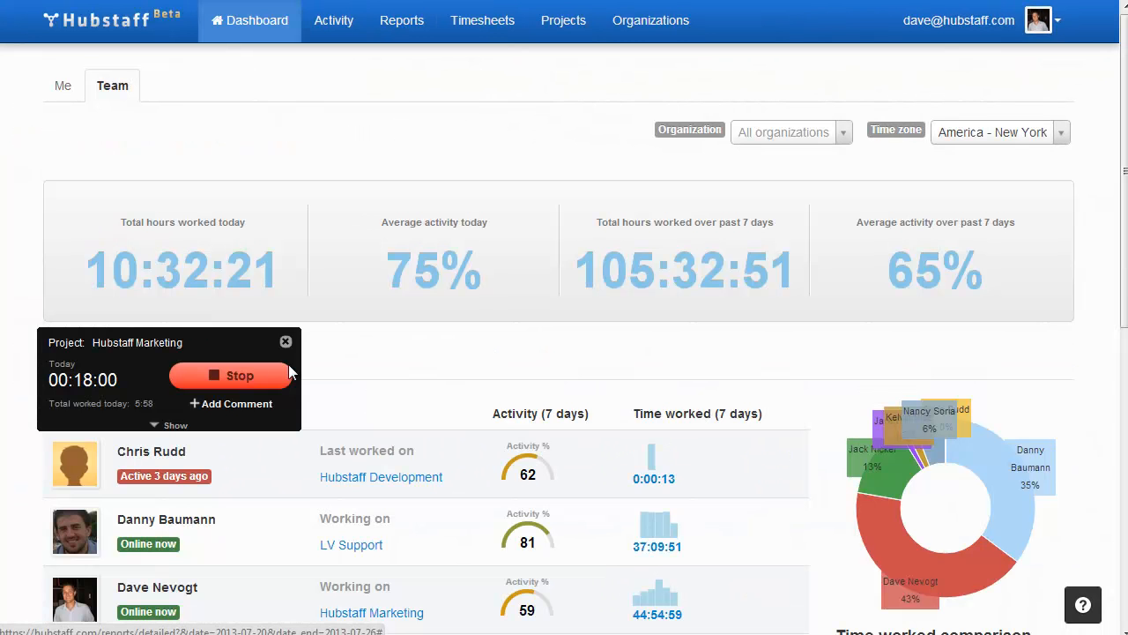